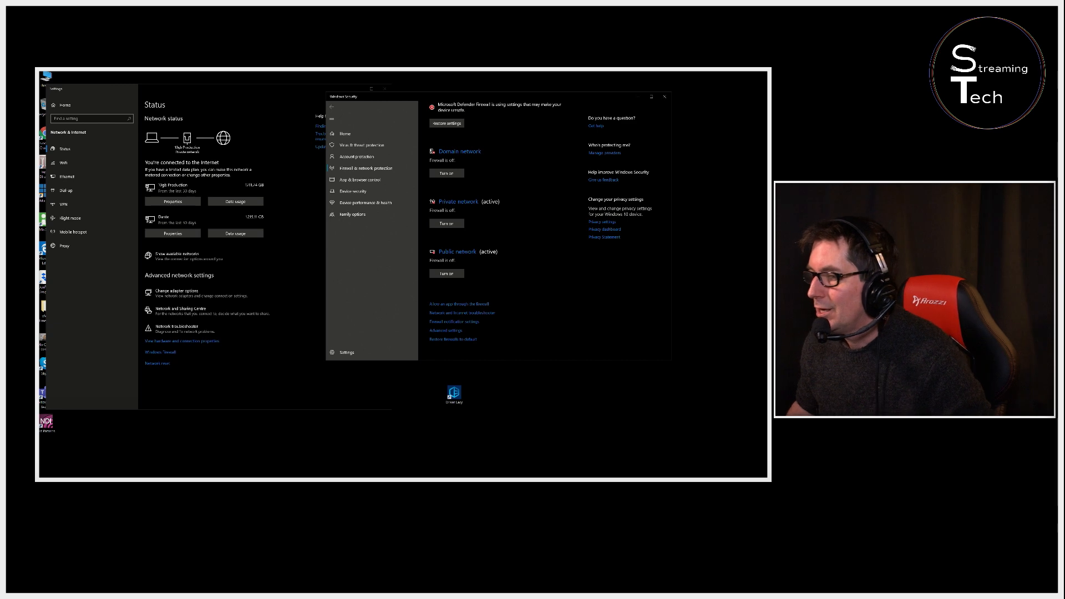
# Bring the Settings Network & Internet status page in front of the firewall window.
pyautogui.click(235, 429)
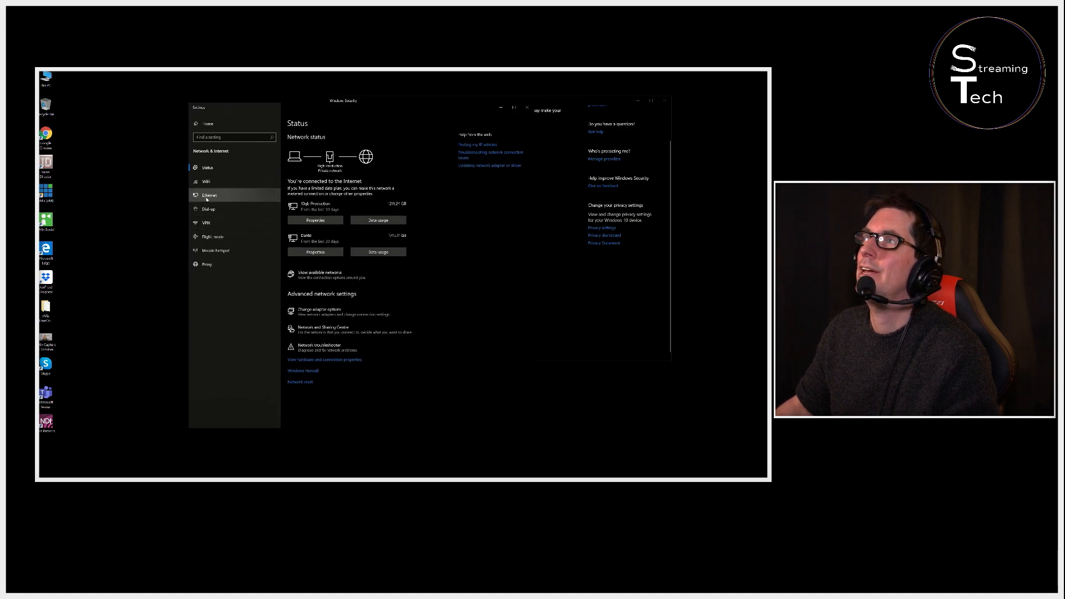
pyautogui.click(208, 194)
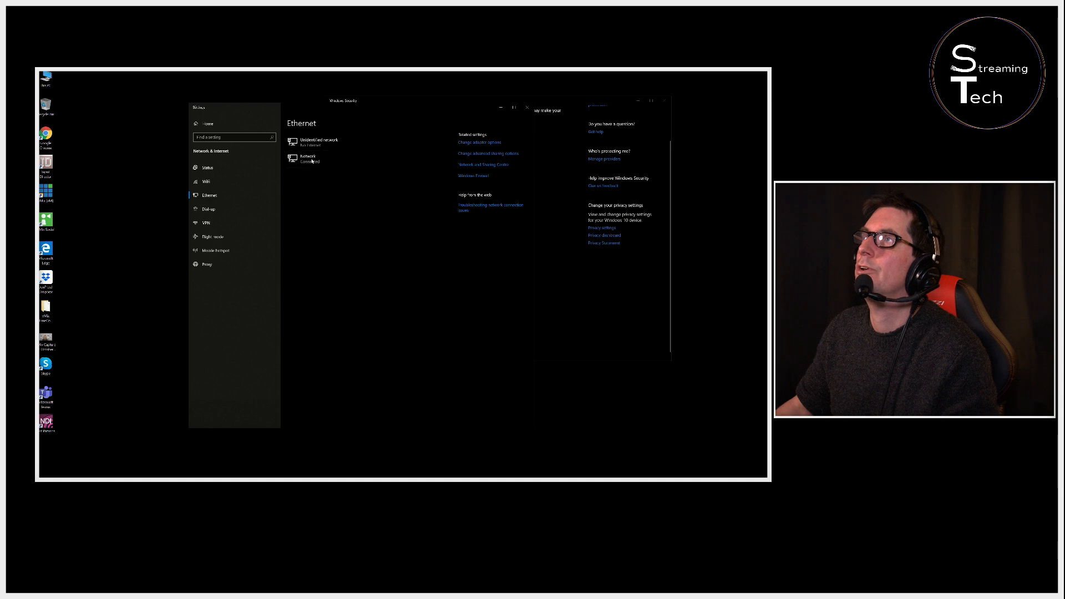
pyautogui.click(307, 159)
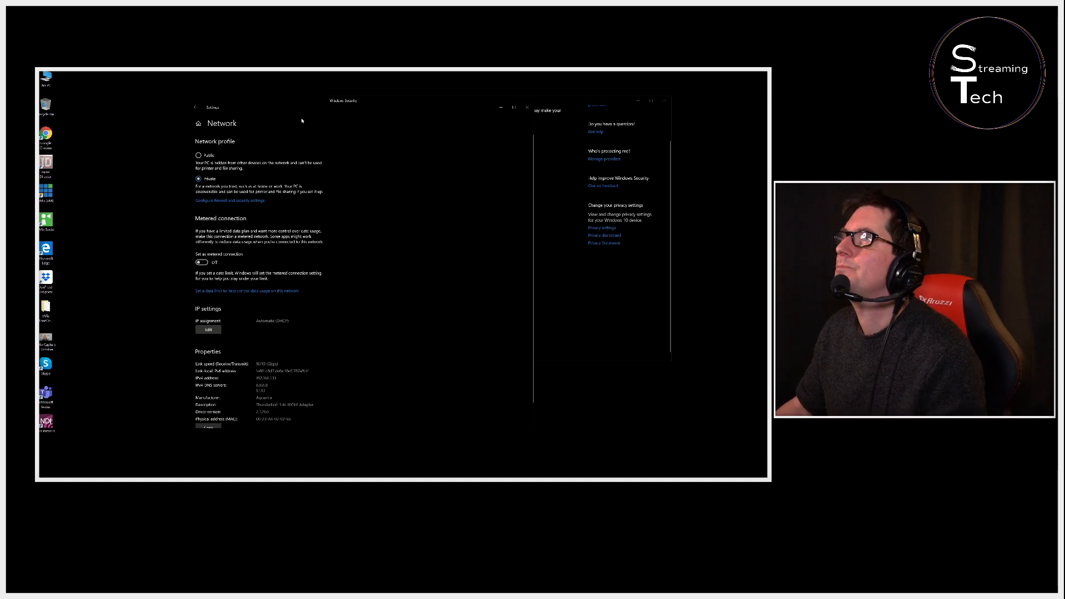
pyautogui.moveTo(260, 153)
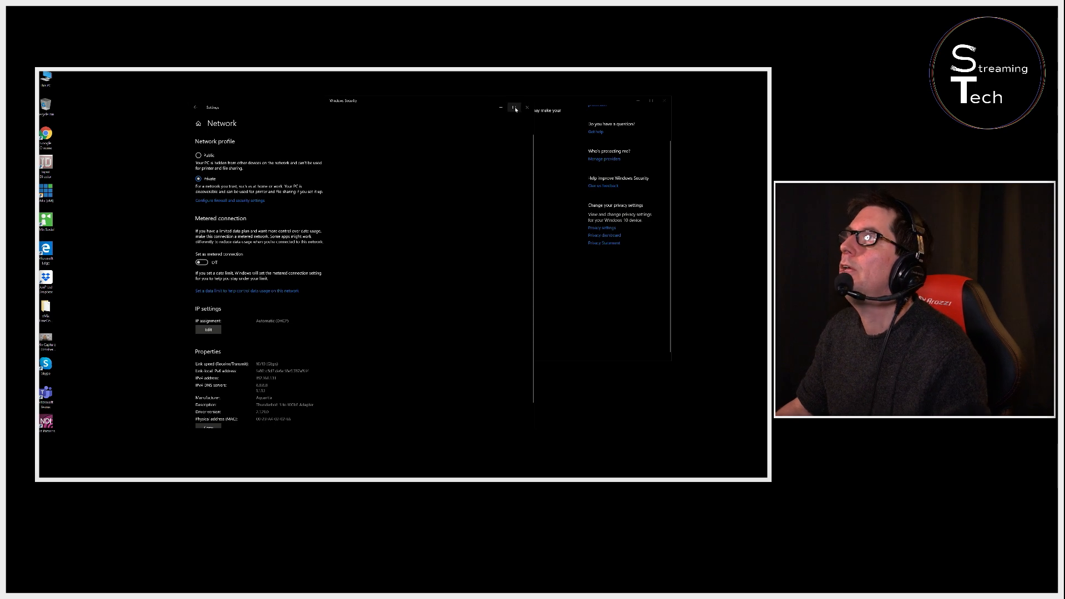
pyautogui.click(195, 107)
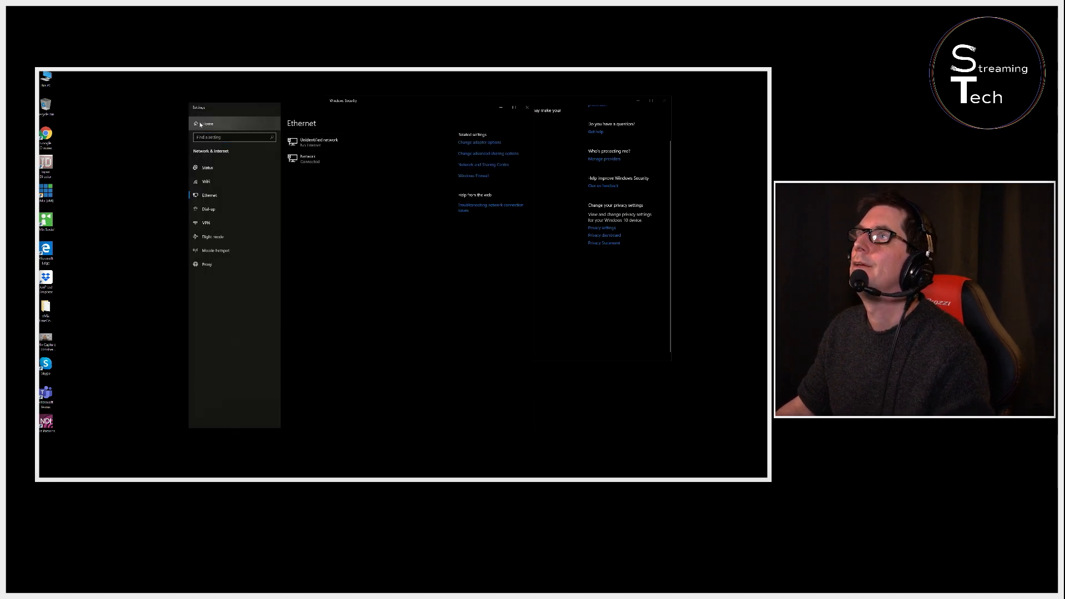
pyautogui.click(206, 167)
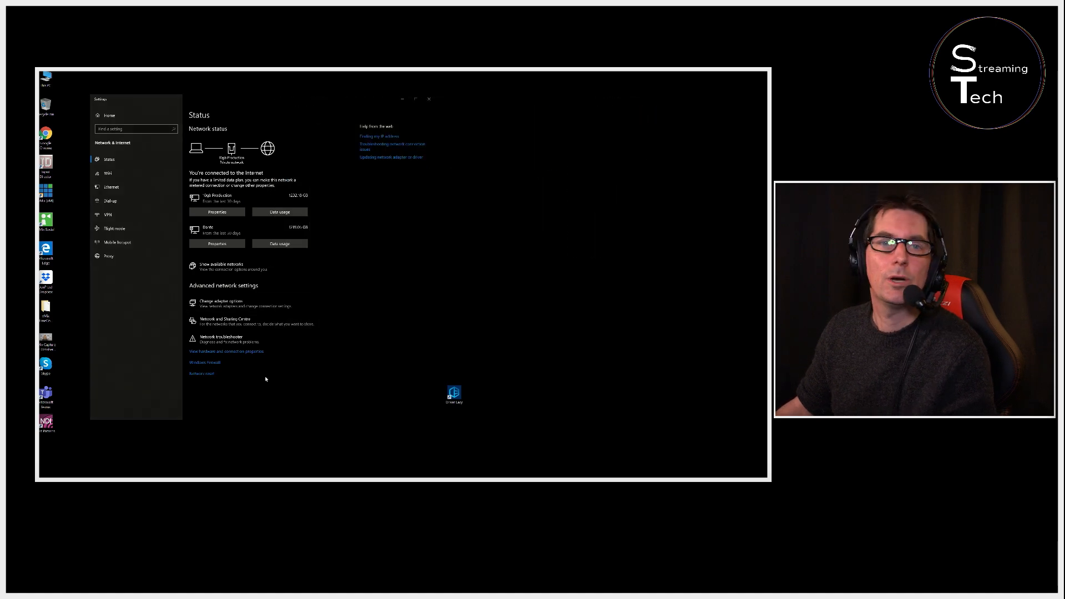
pyautogui.moveTo(155, 229)
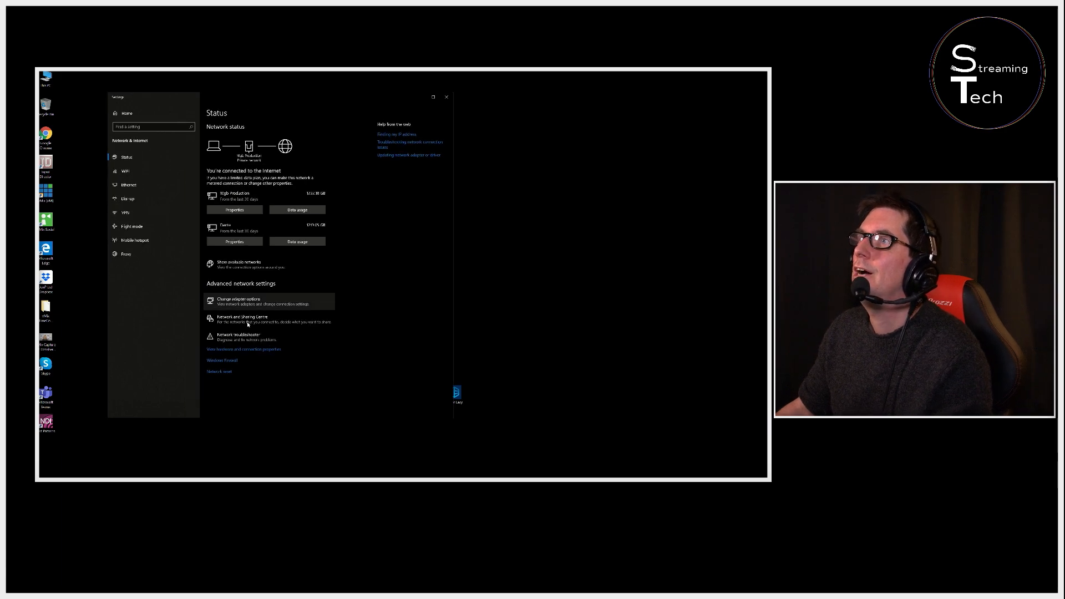
# Turn the firewall on for the active Public network in Windows Security.
pyautogui.click(221, 359)
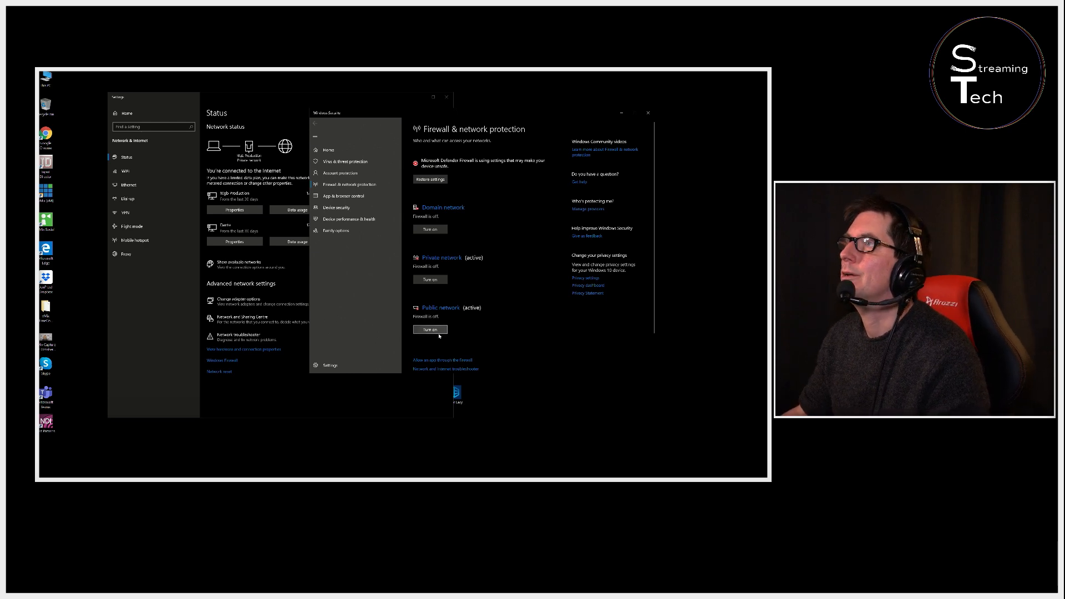
pyautogui.click(430, 330)
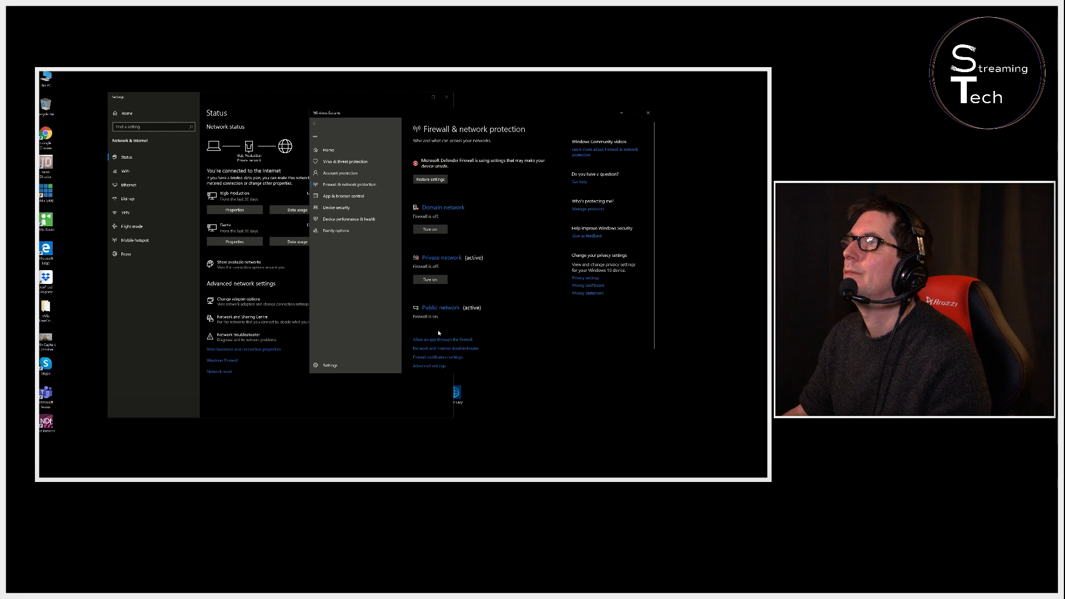
pyautogui.moveTo(492, 338)
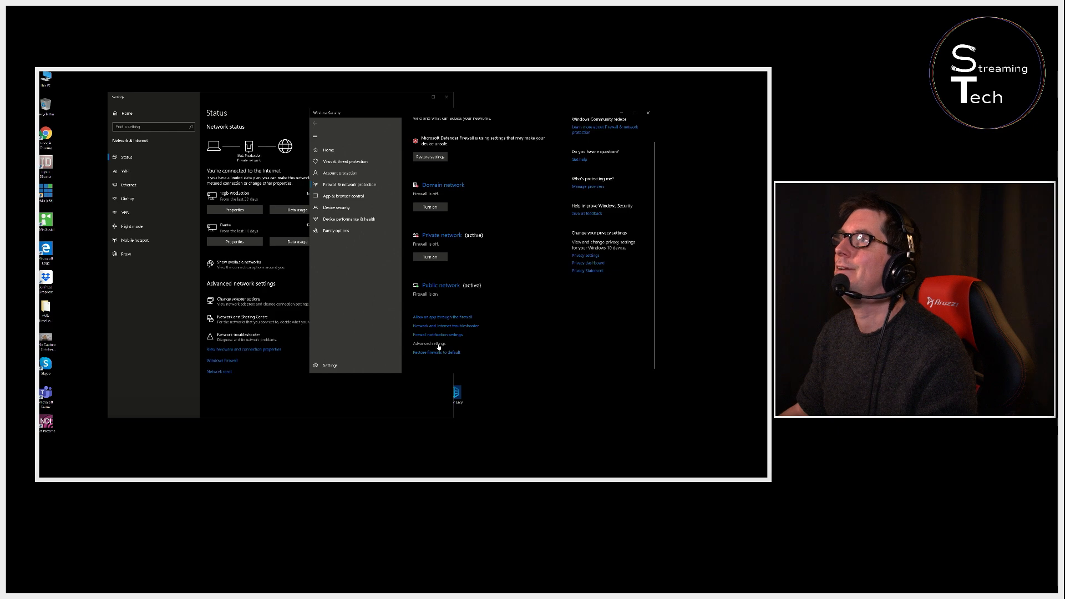
# Enter Advanced settings and select the top rule in the Outbound Rules list.
pyautogui.click(429, 344)
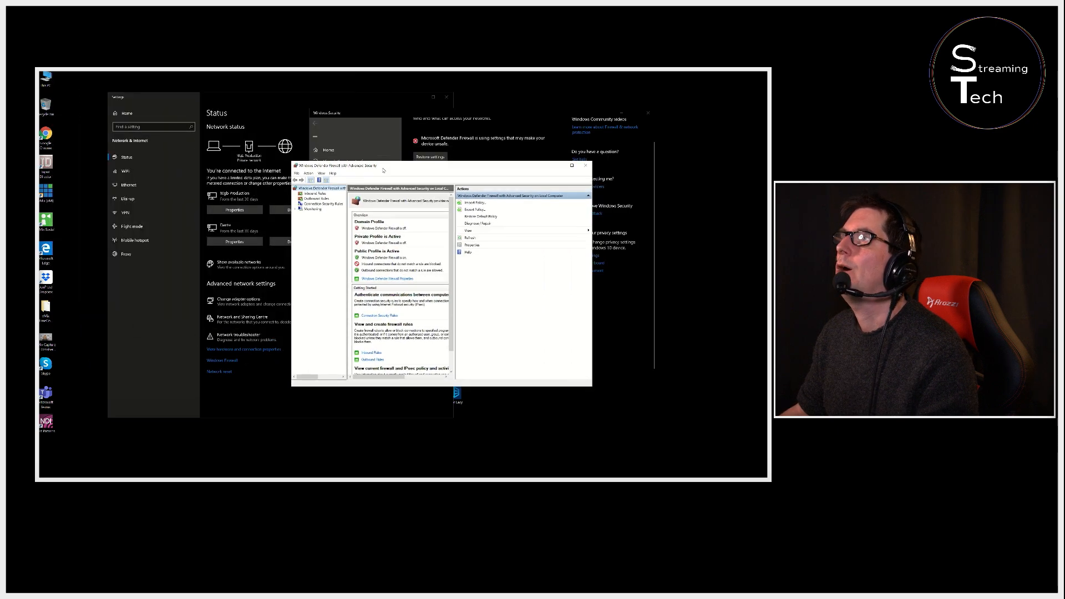
pyautogui.click(311, 193)
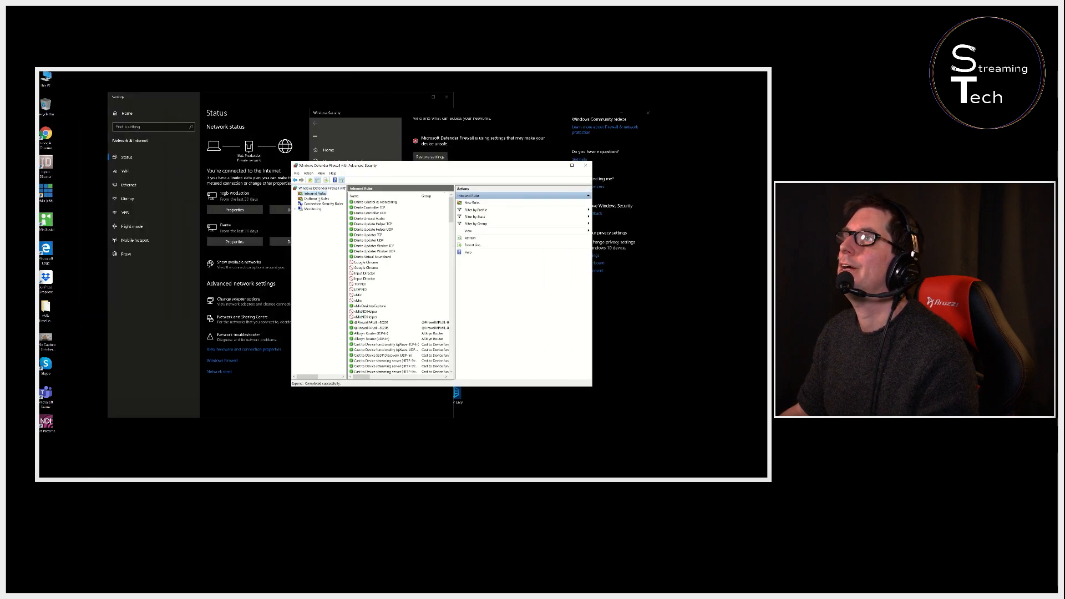
pyautogui.click(311, 197)
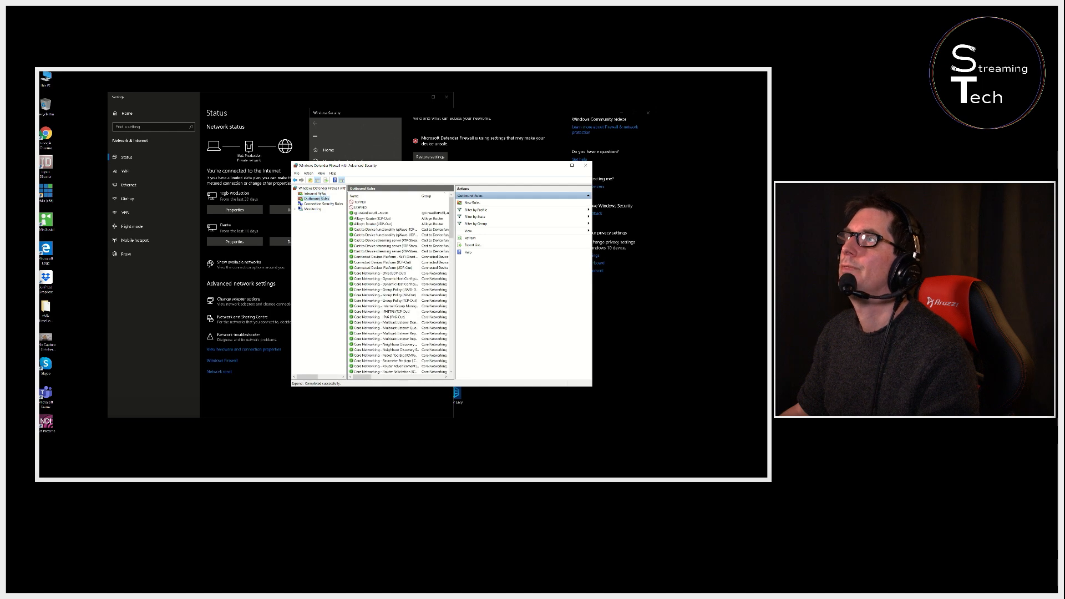
pyautogui.click(313, 202)
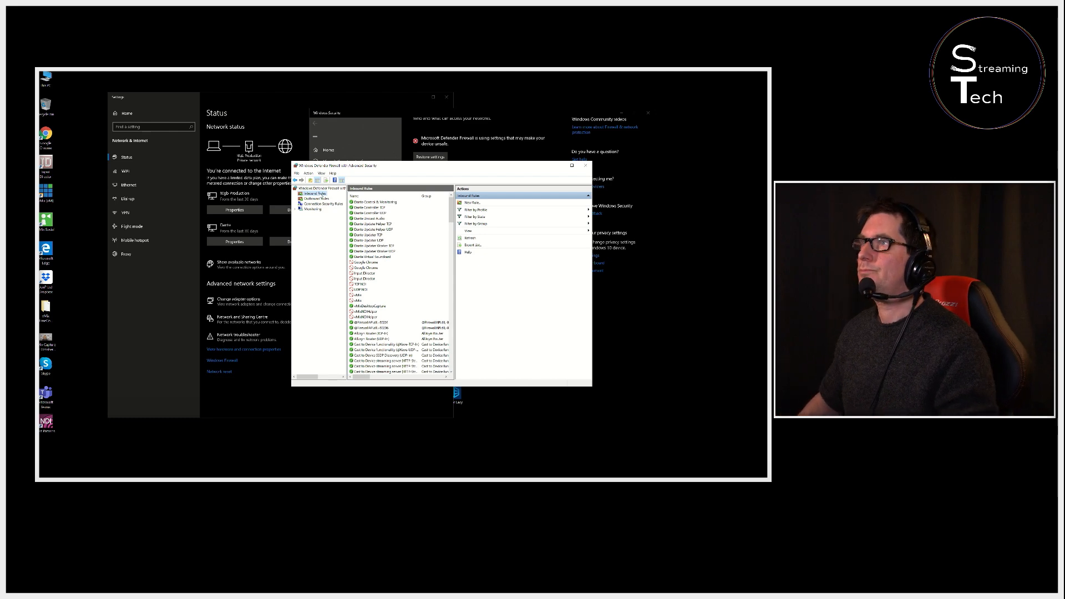
pyautogui.click(315, 197)
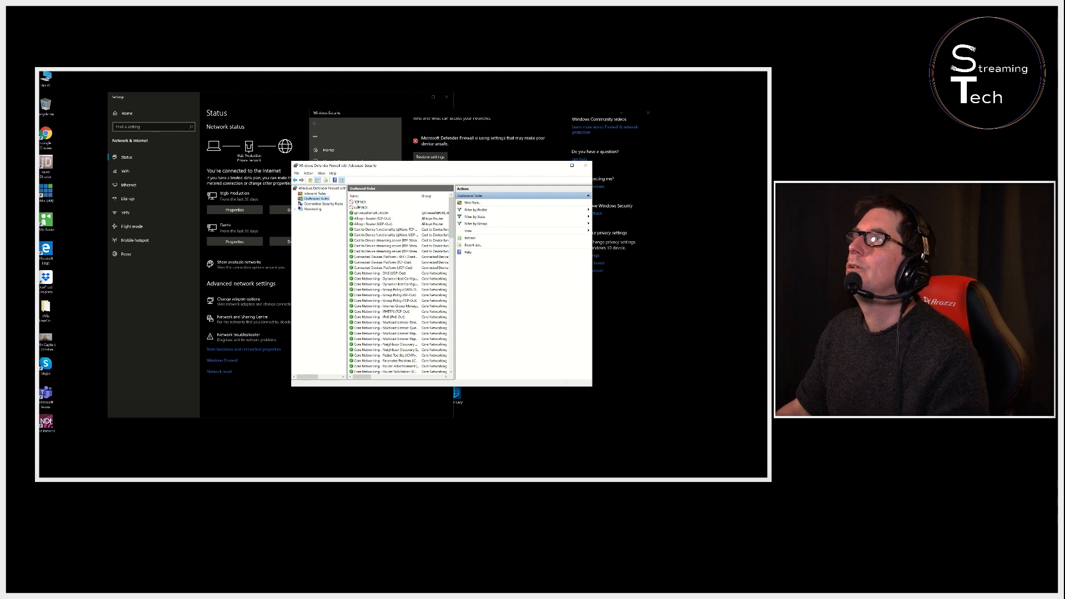
pyautogui.click(375, 202)
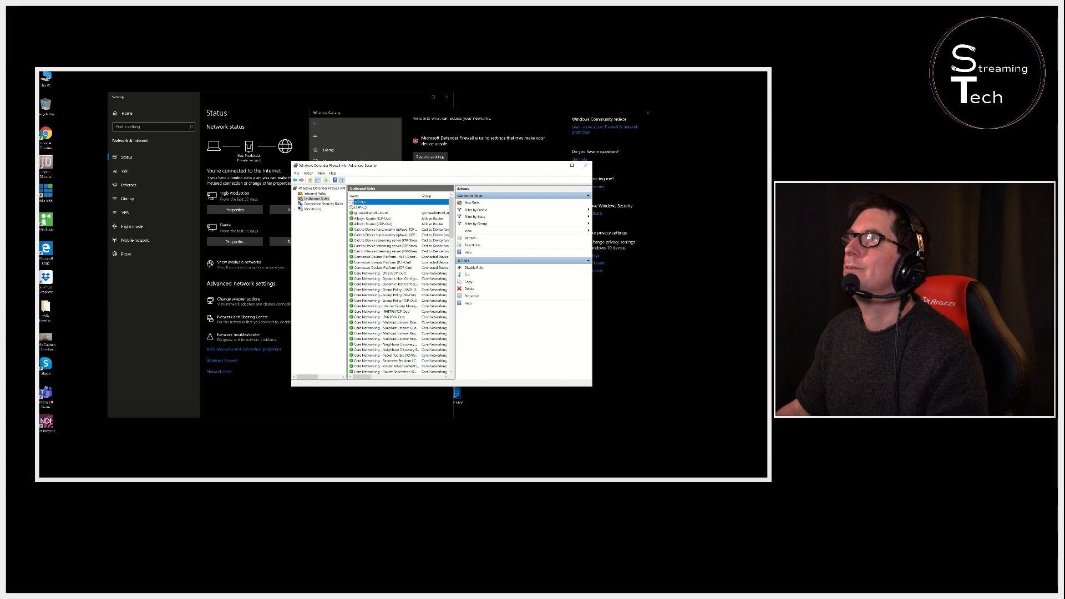
# View the selected outbound rule's properties and return to the outbound rules list.
pyautogui.doubleClick(357, 200)
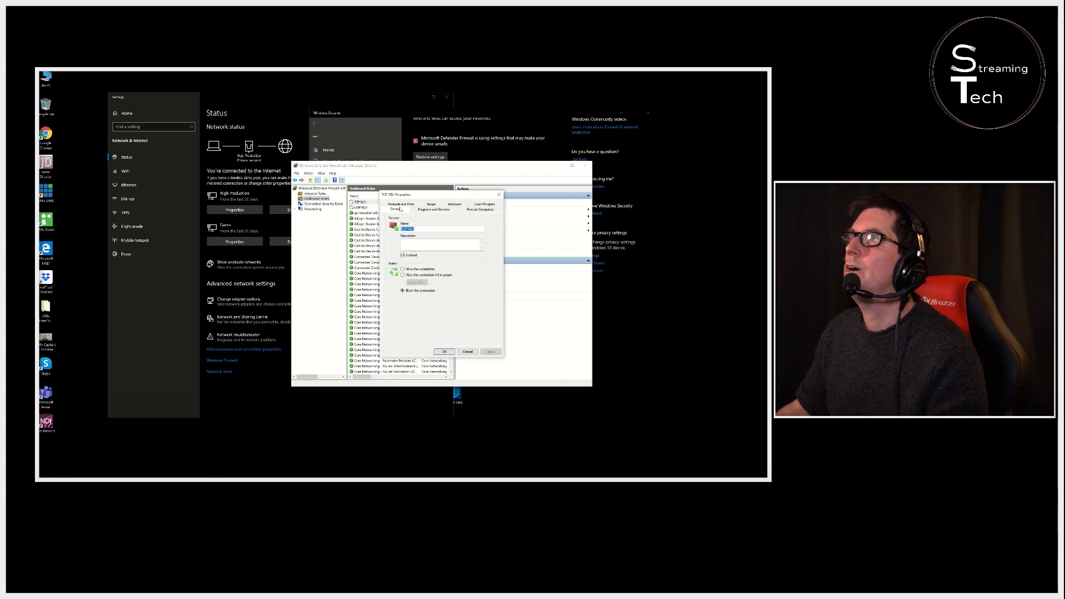
pyautogui.click(400, 207)
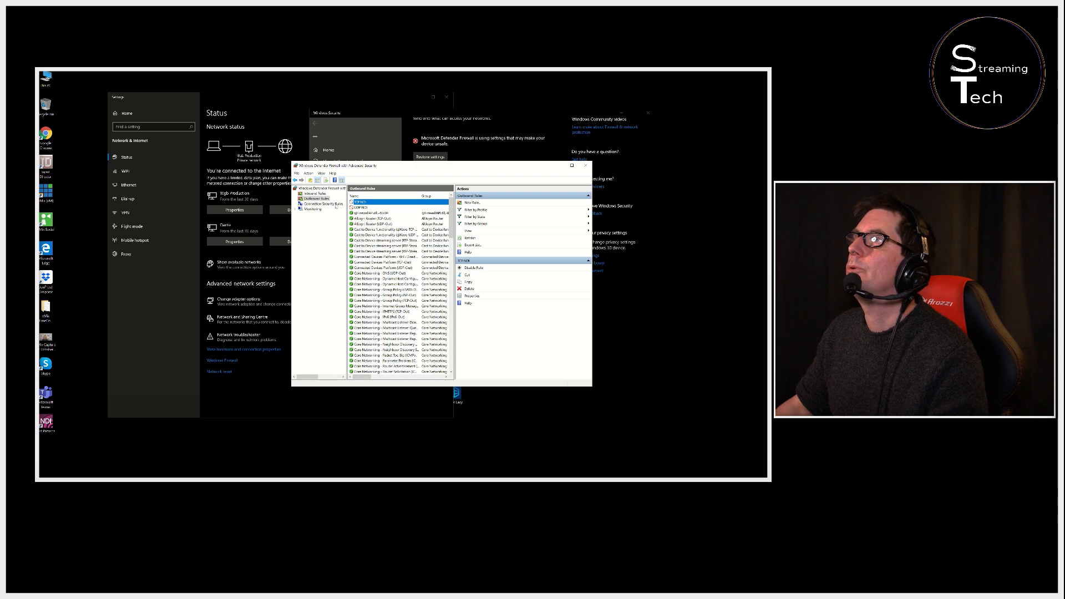
# Create an outbound Port rule blocking TCP remote ports 5060 range on the Public profile.
pyautogui.click(310, 203)
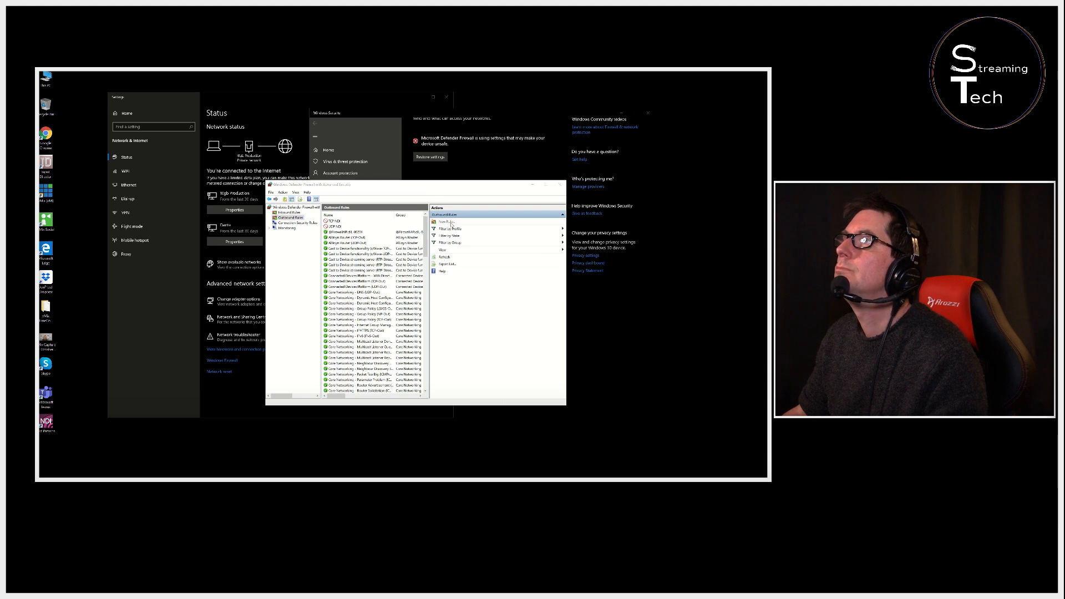
pyautogui.click(446, 222)
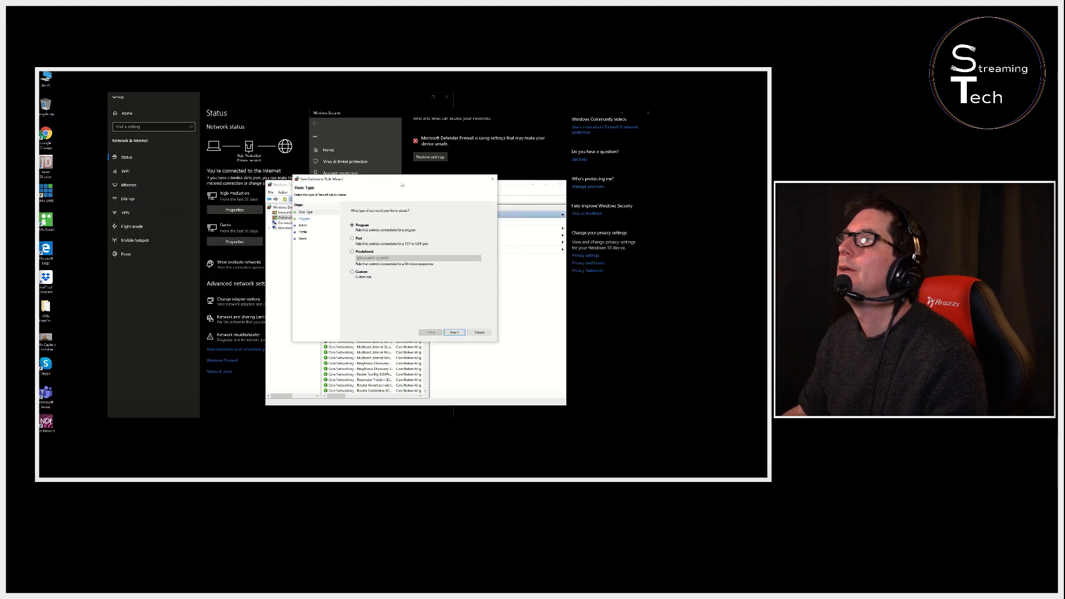
pyautogui.click(353, 237)
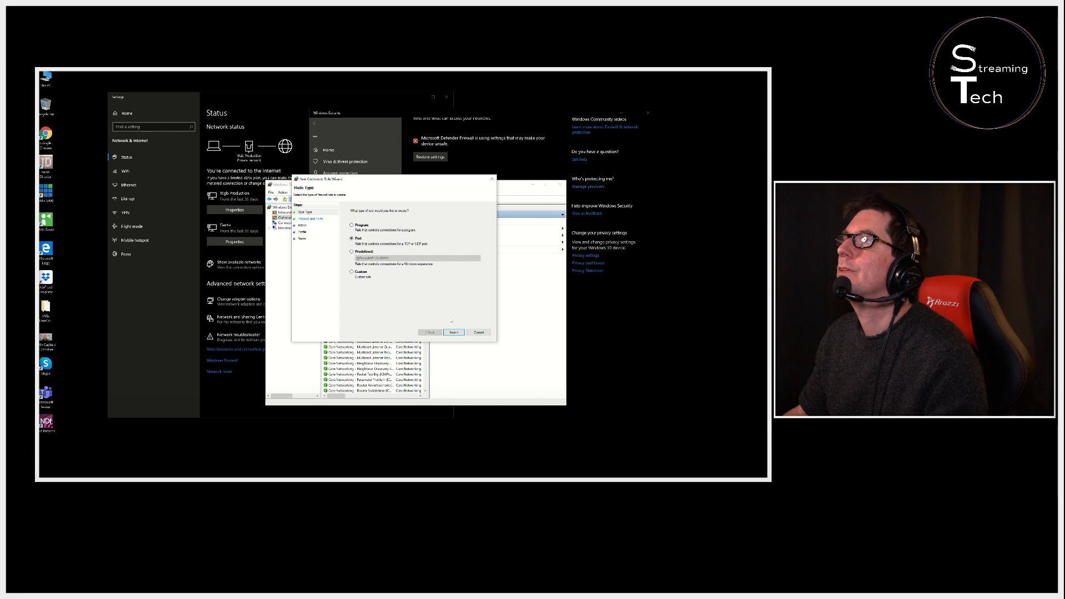
pyautogui.click(454, 332)
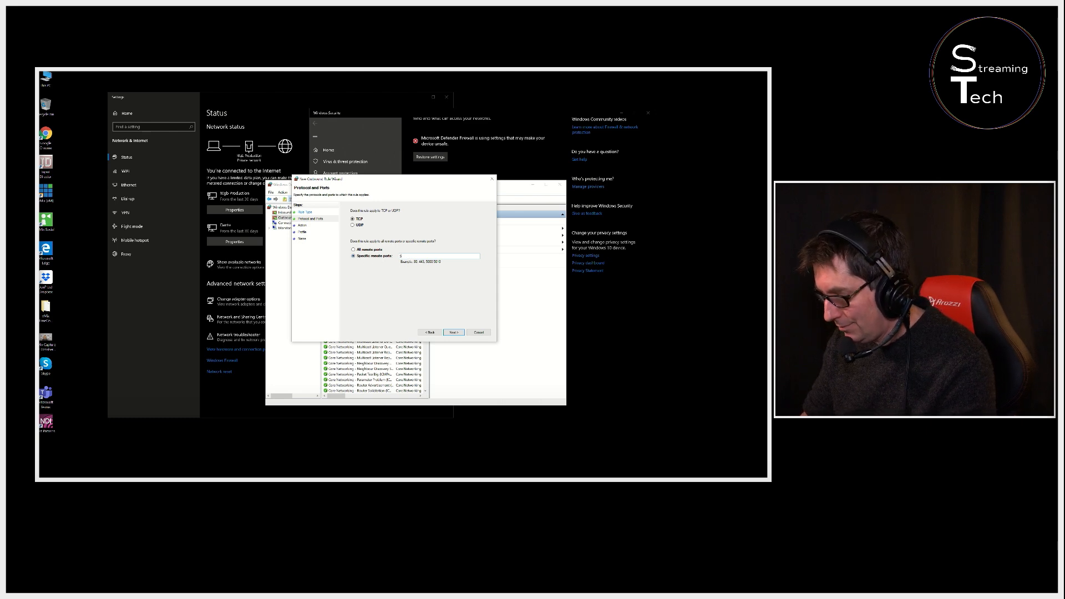
pyautogui.write('5060')
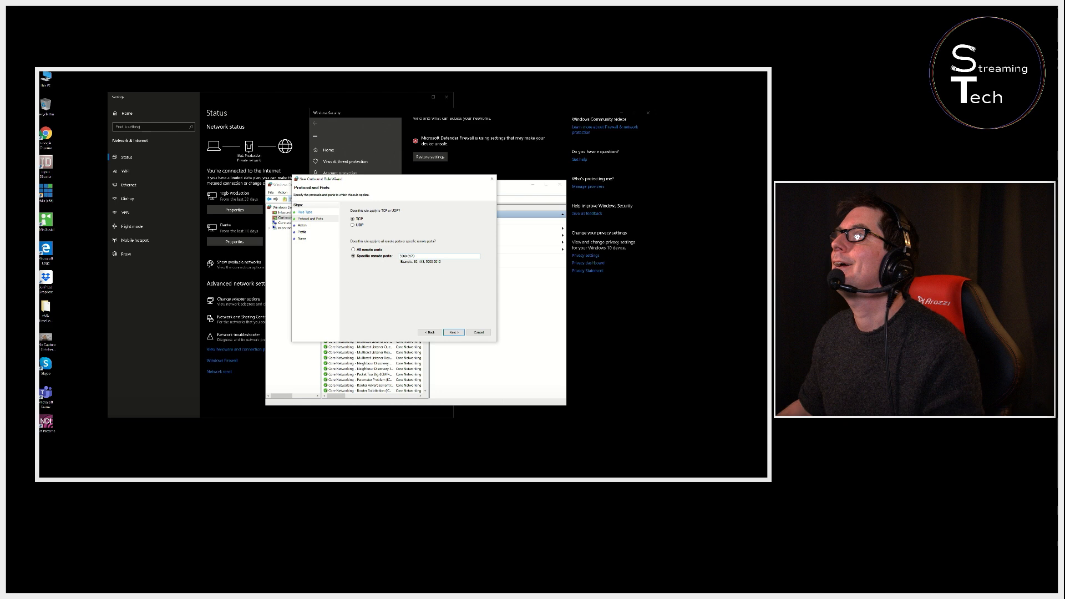
pyautogui.click(452, 333)
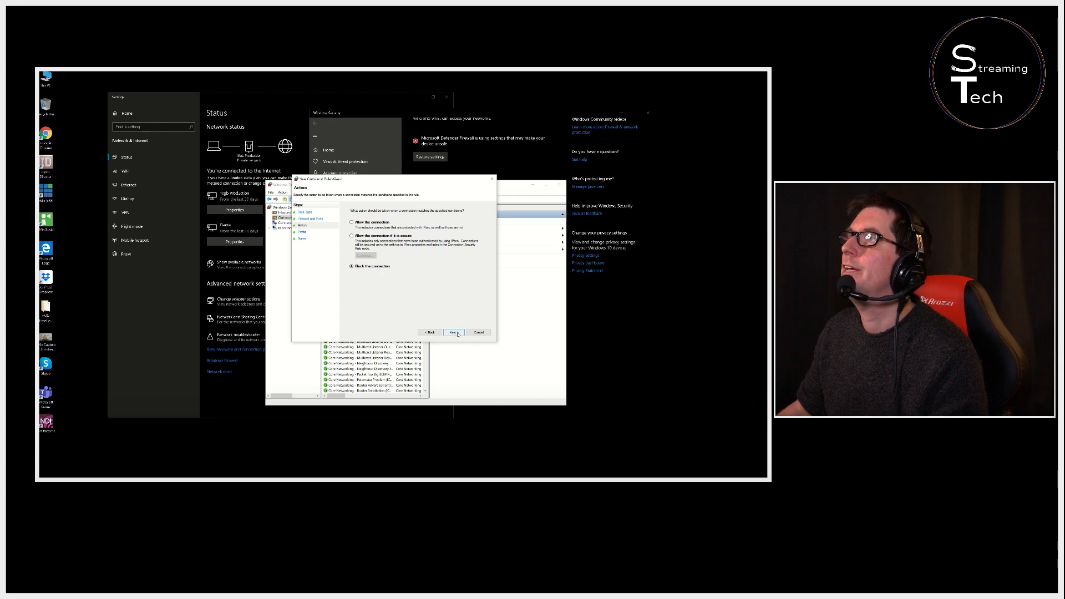
pyautogui.click(454, 332)
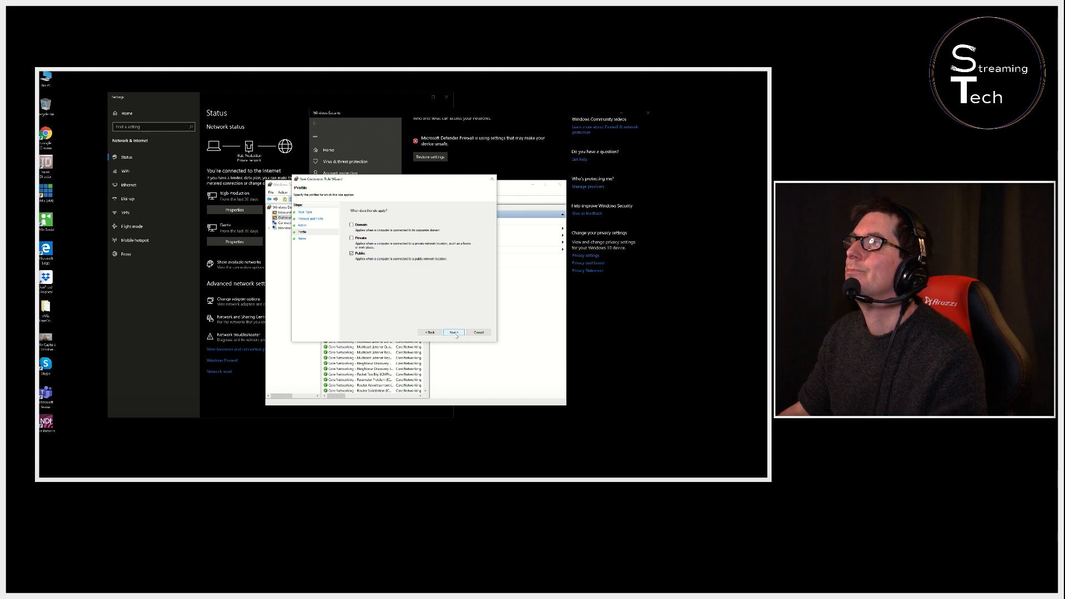
pyautogui.click(454, 331)
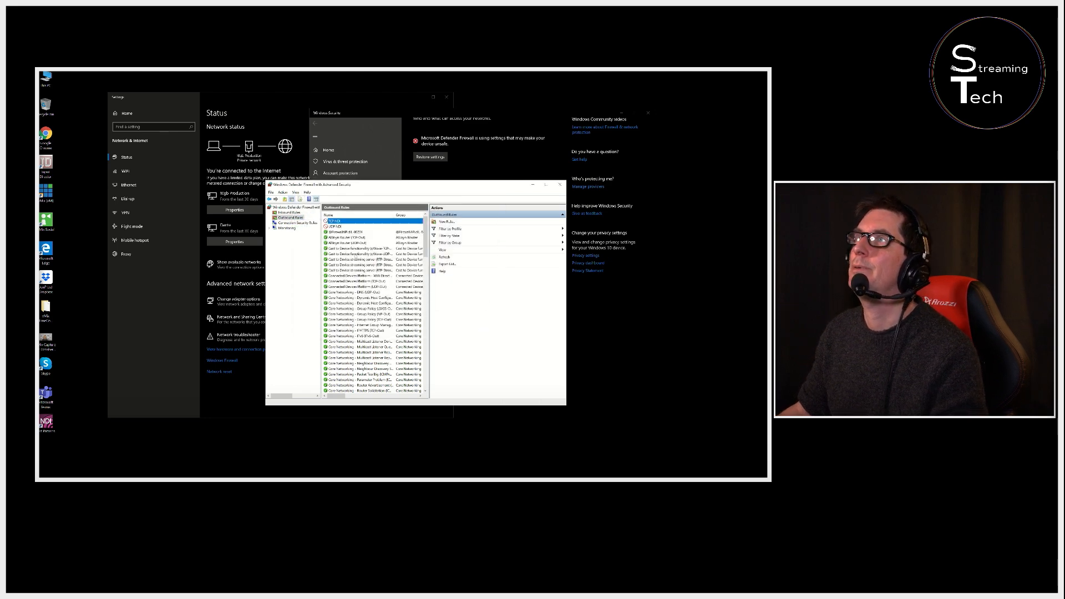
pyautogui.click(332, 220)
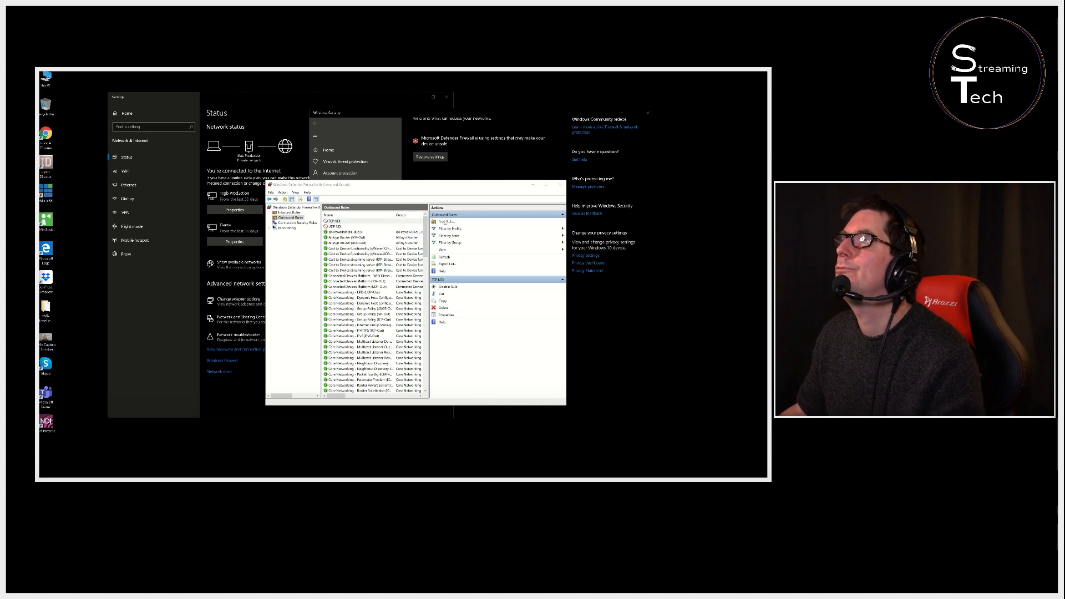
pyautogui.click(446, 221)
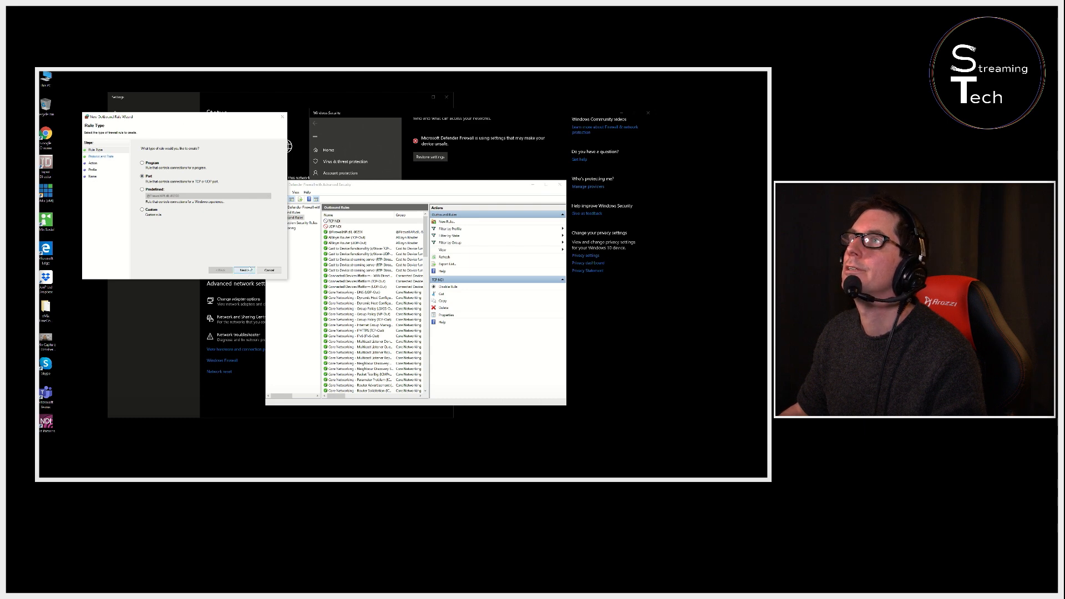
pyautogui.click(242, 270)
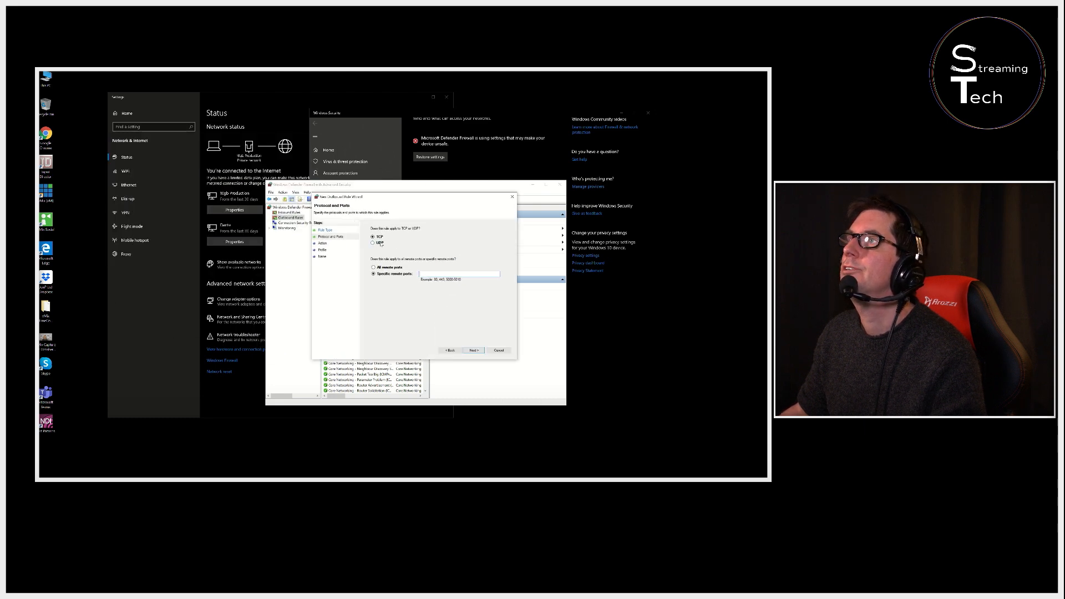
pyautogui.click(372, 243)
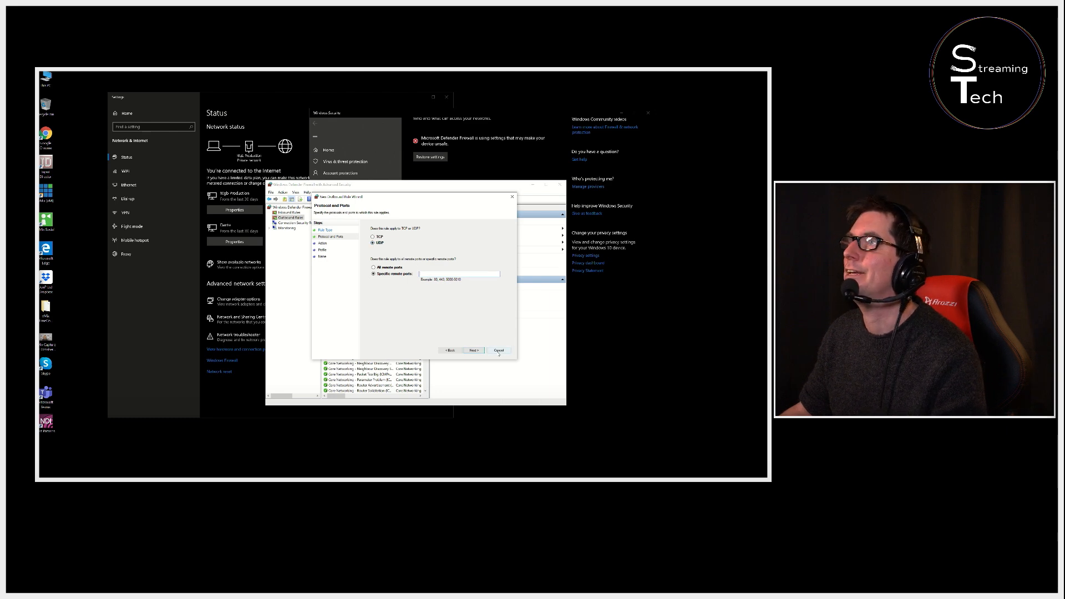
pyautogui.click(499, 349)
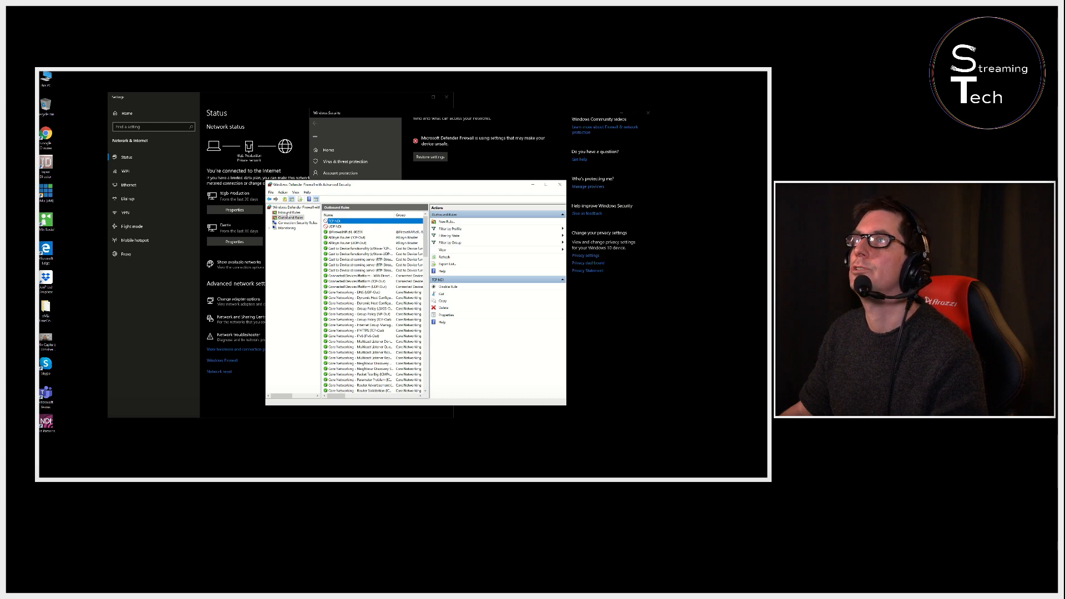
# Close the advanced firewall console, returning to Firewall & network protection.
pyautogui.click(286, 212)
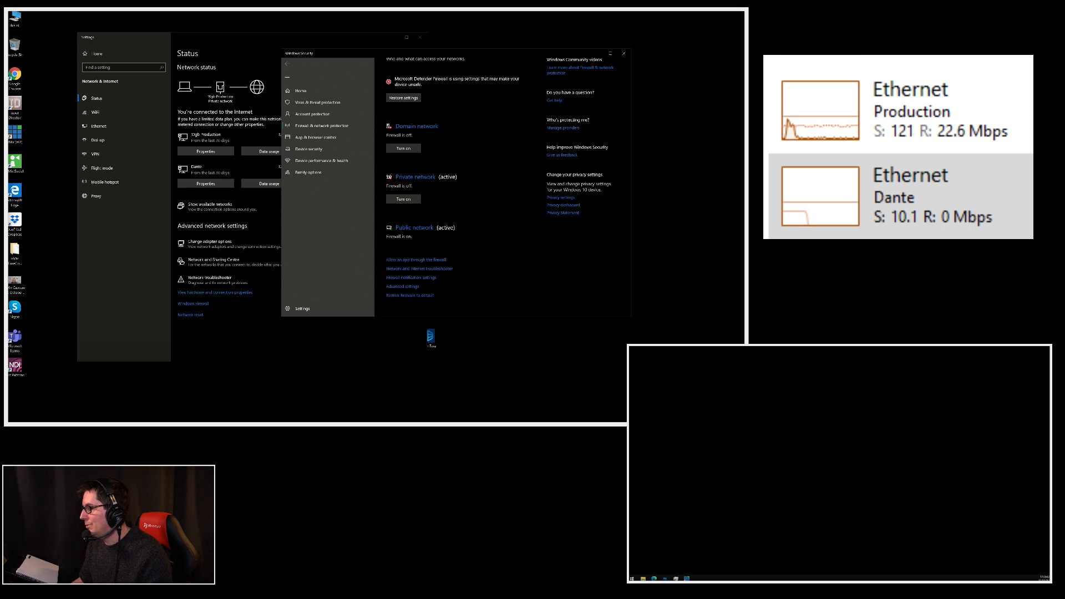
# Watch an NDI stream in Studio Monitor and show the list of available NDI sources.
pyautogui.click(698, 435)
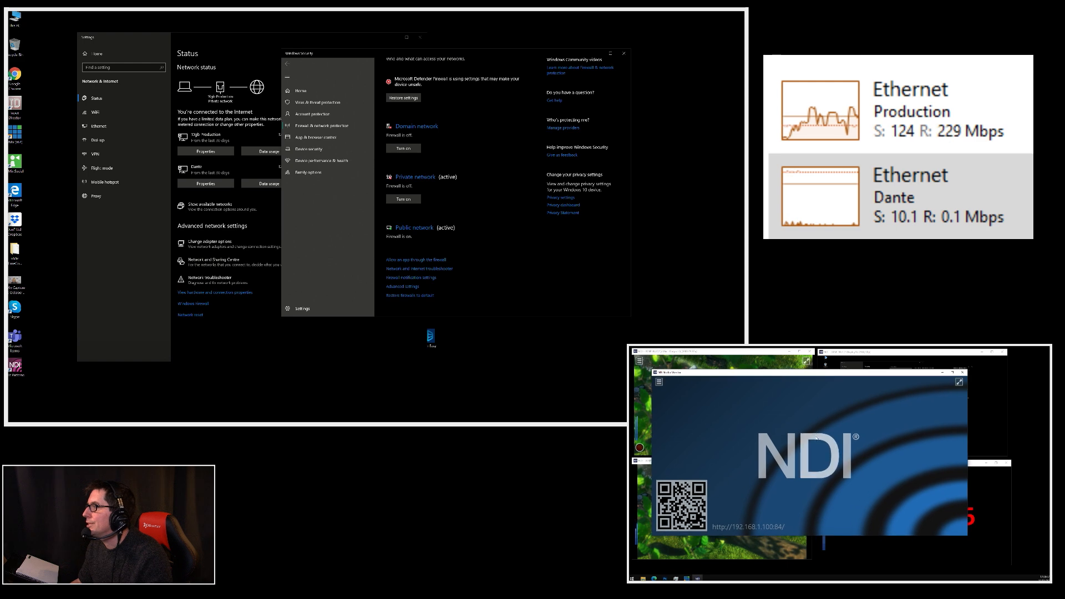
pyautogui.rightClick(807, 446)
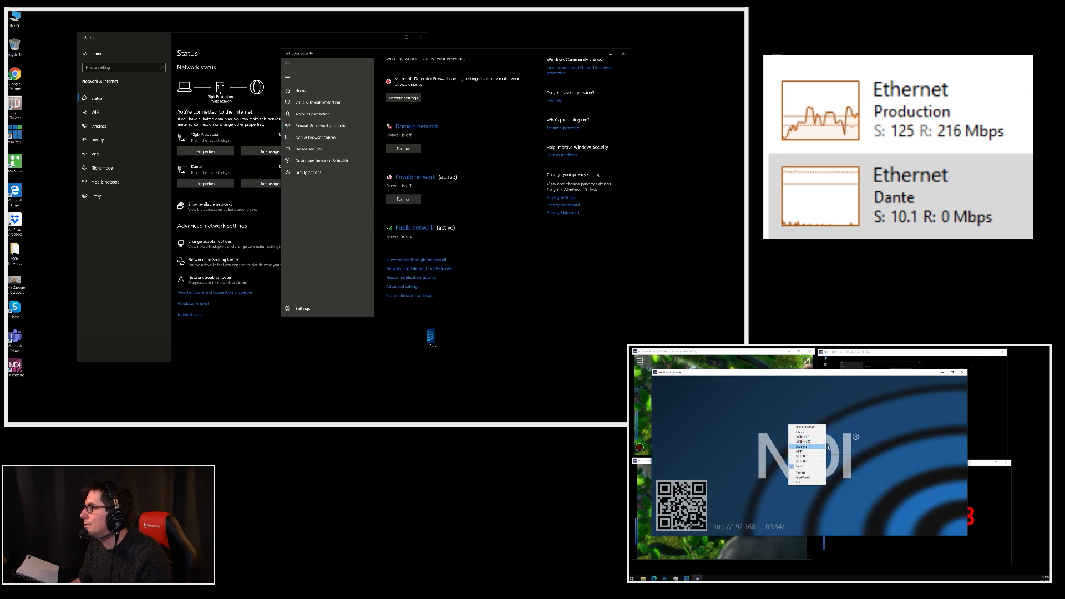